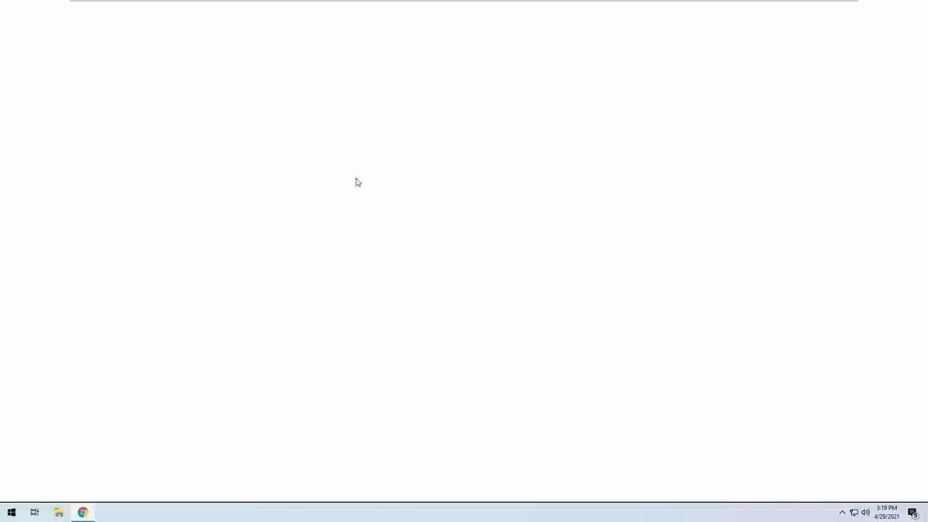
mouse_move(355, 209)
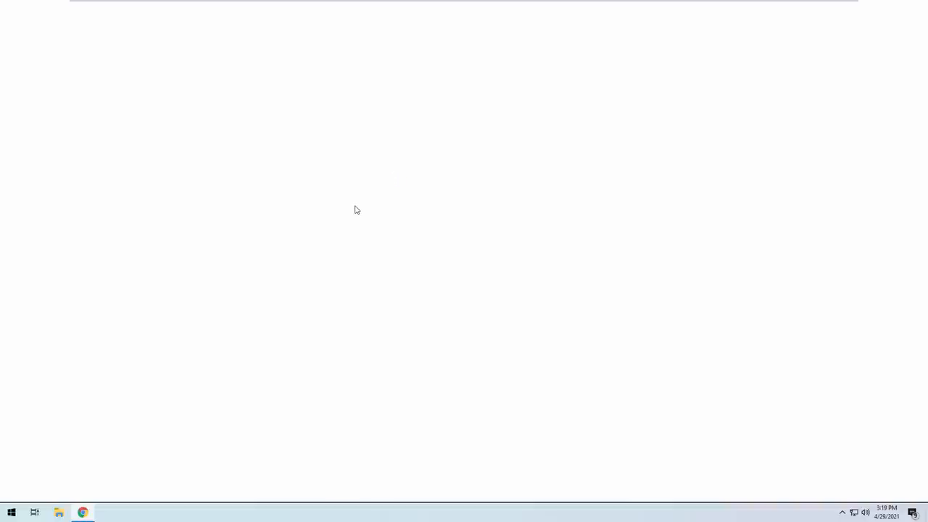
Open the anydesk.com home page in Chrome.
click(83, 514)
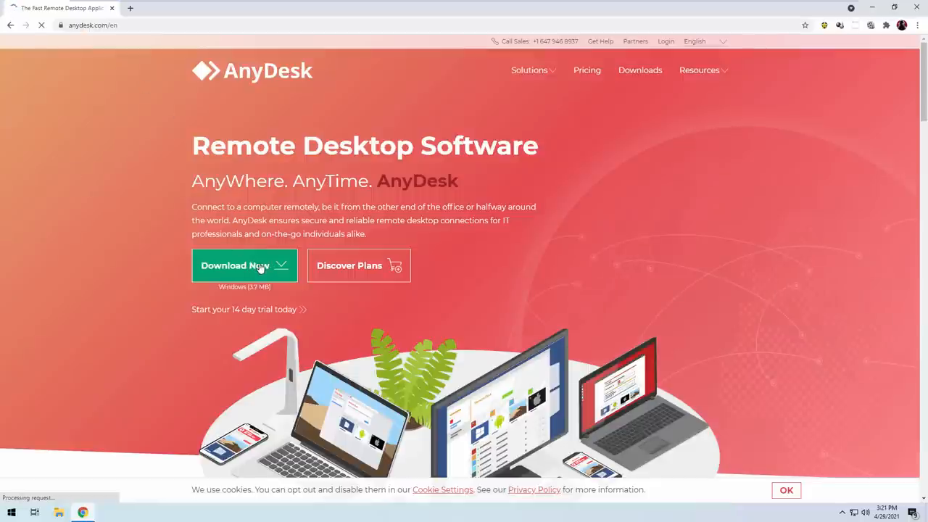
Start the AnyDesk for Windows download via the green Download Now button.
click(244, 264)
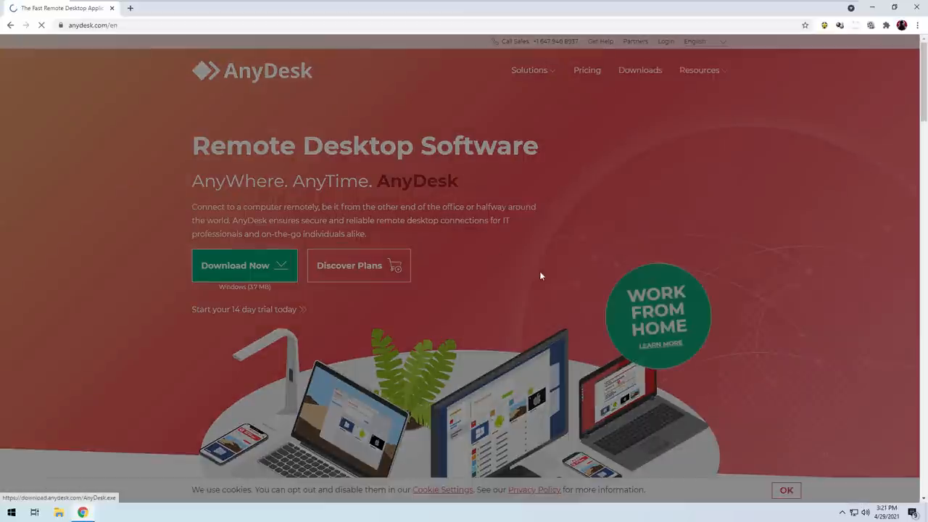
click(243, 265)
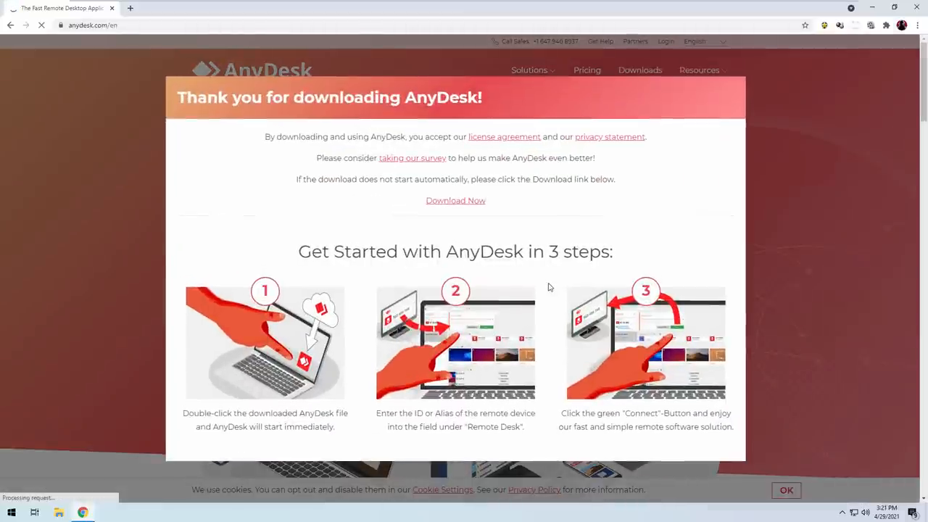
mouse_move(348, 232)
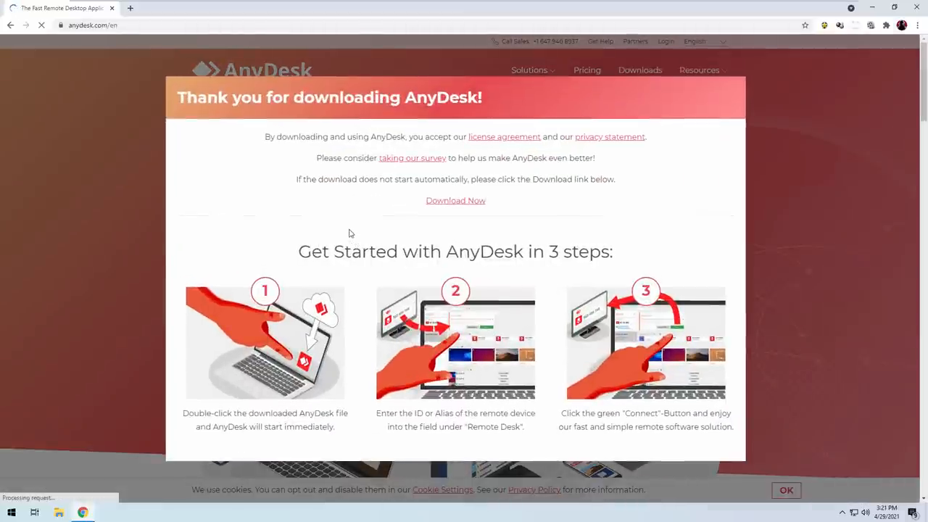
mouse_move(388, 230)
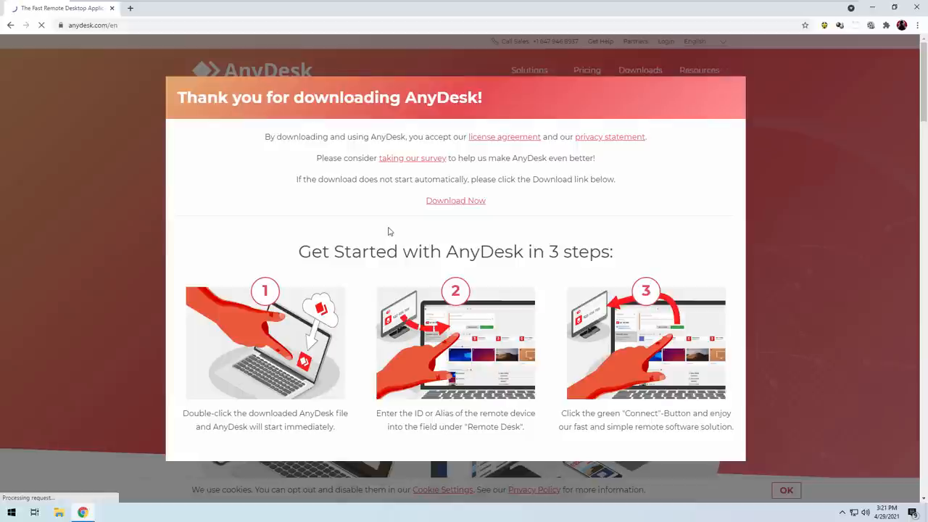
mouse_move(293, 209)
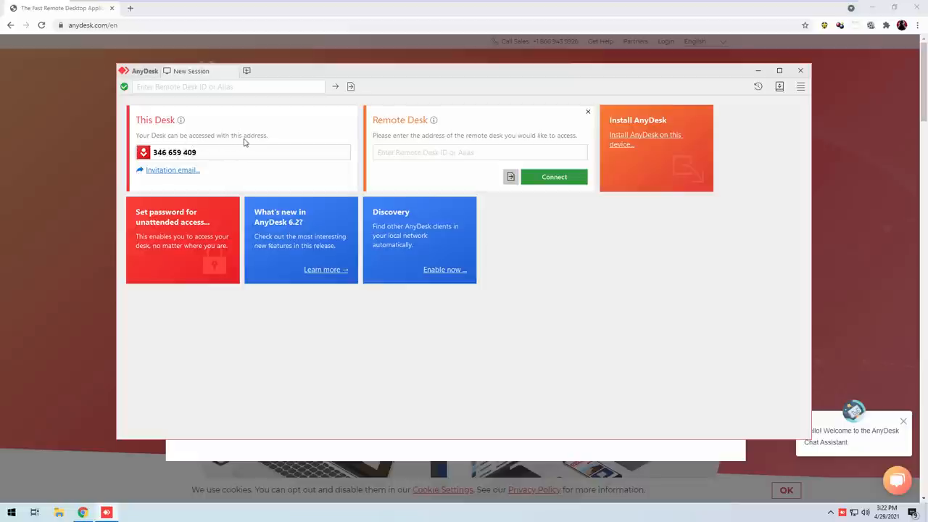
mouse_move(264, 142)
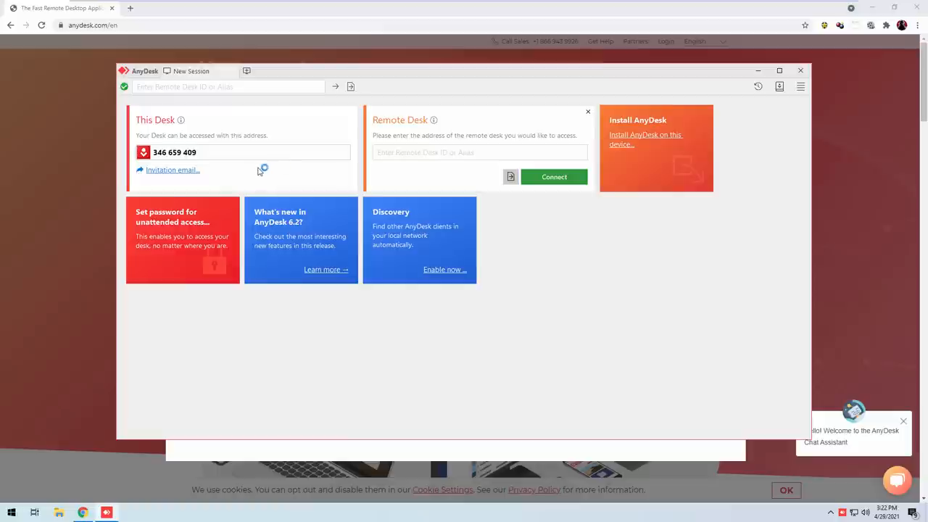
mouse_move(250, 173)
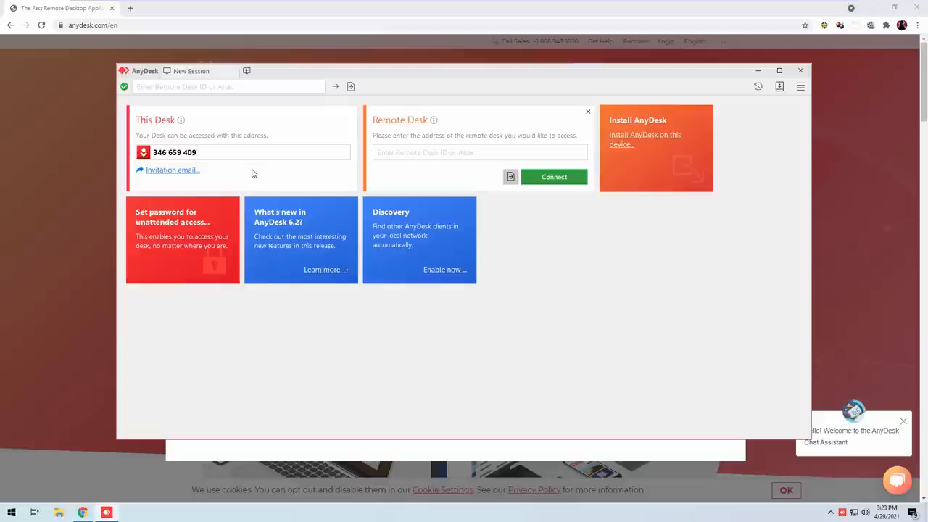
mouse_move(182, 337)
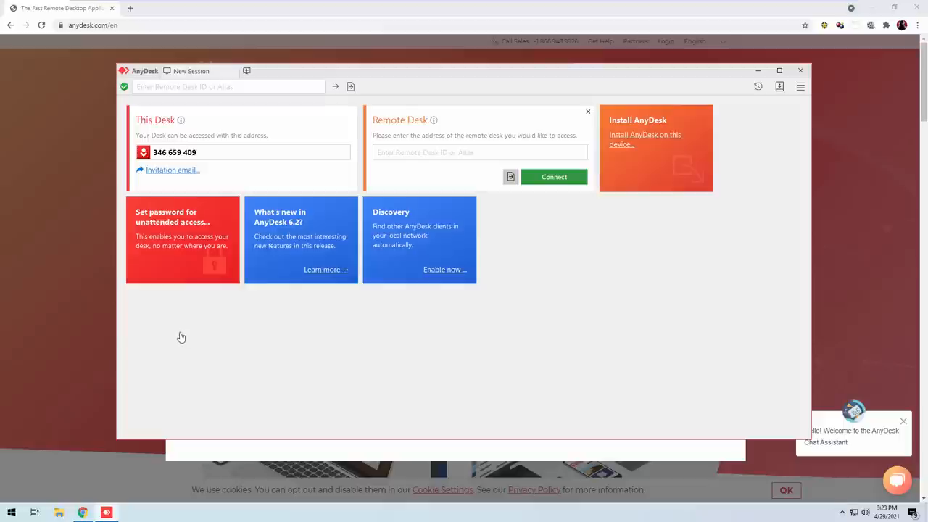
mouse_move(177, 332)
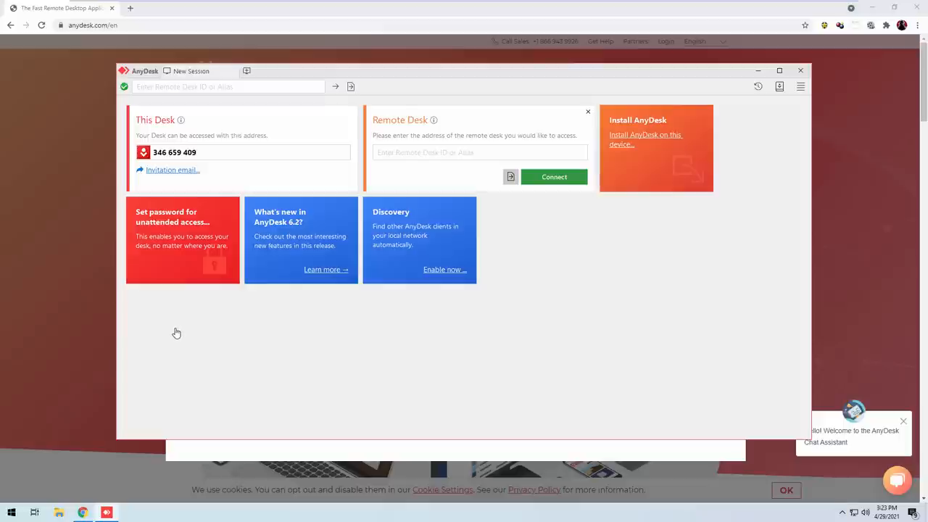
mouse_move(179, 316)
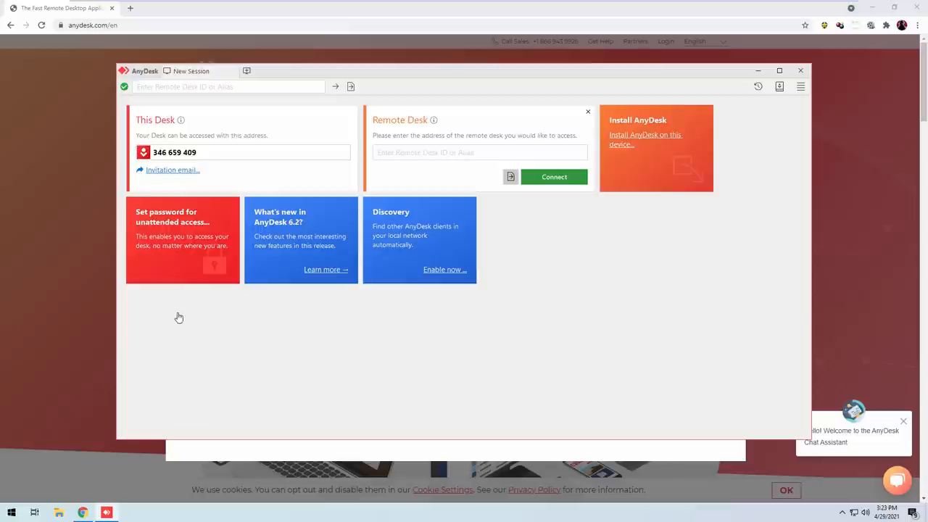
mouse_move(174, 321)
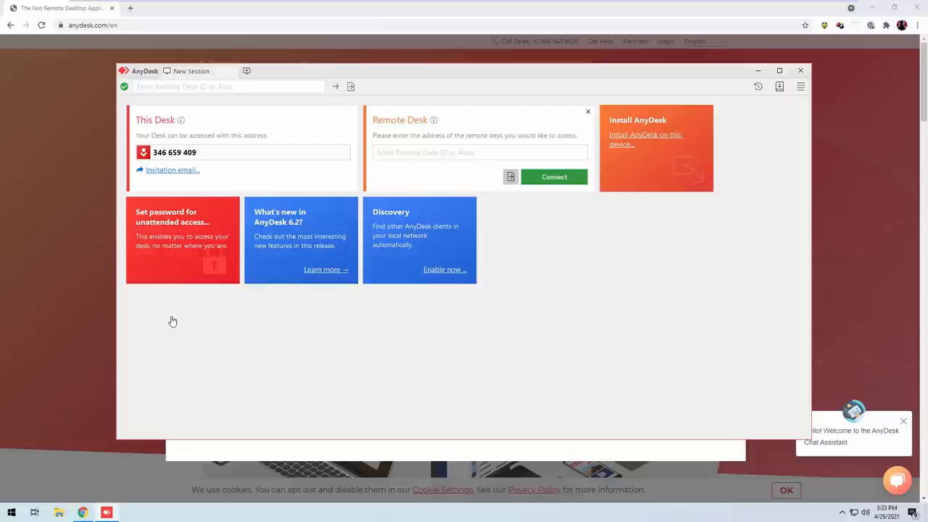
mouse_move(177, 320)
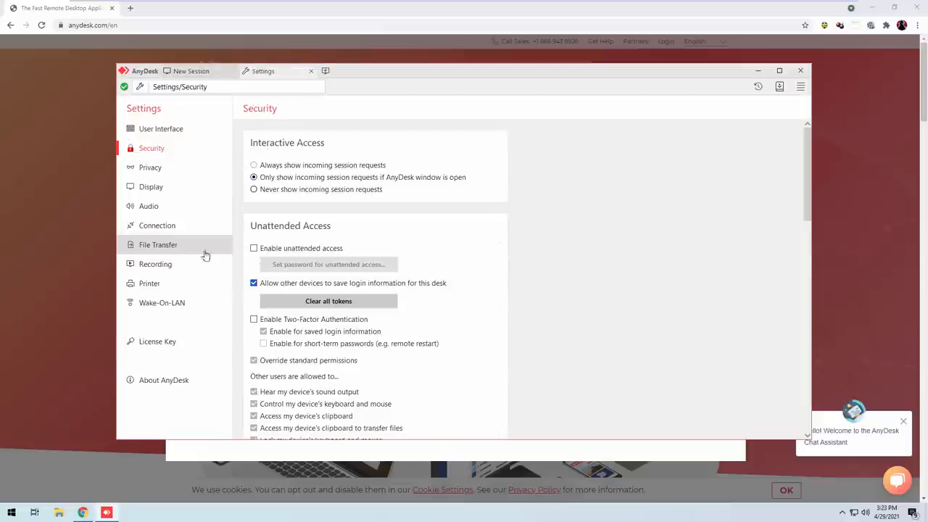
mouse_move(570, 235)
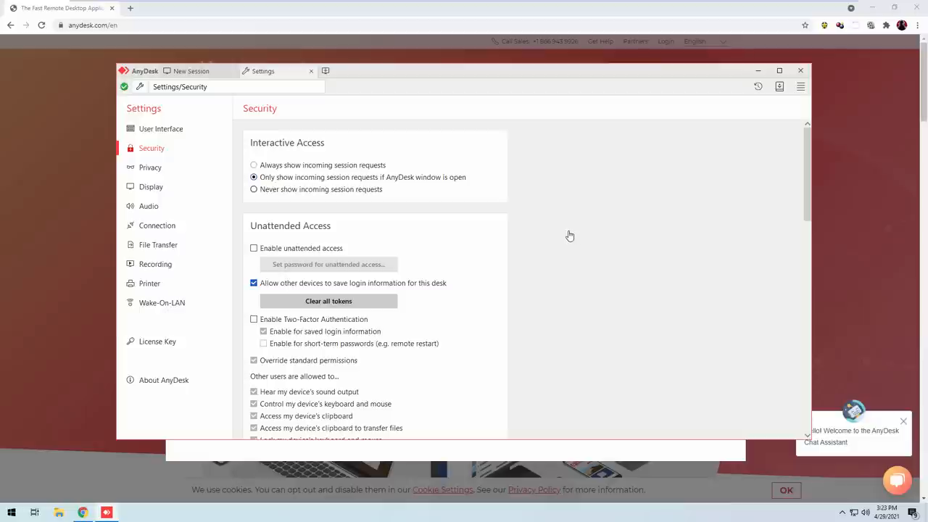
mouse_move(589, 255)
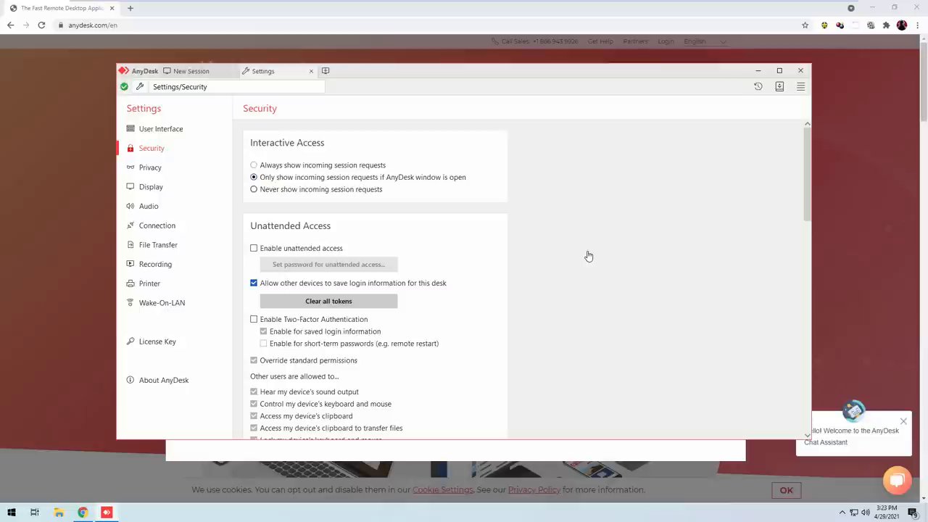
mouse_move(560, 252)
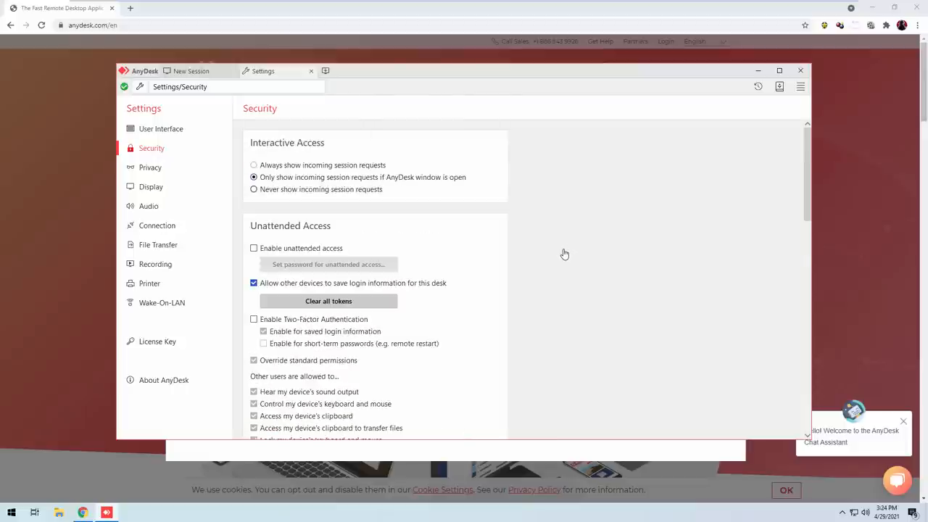
mouse_move(557, 252)
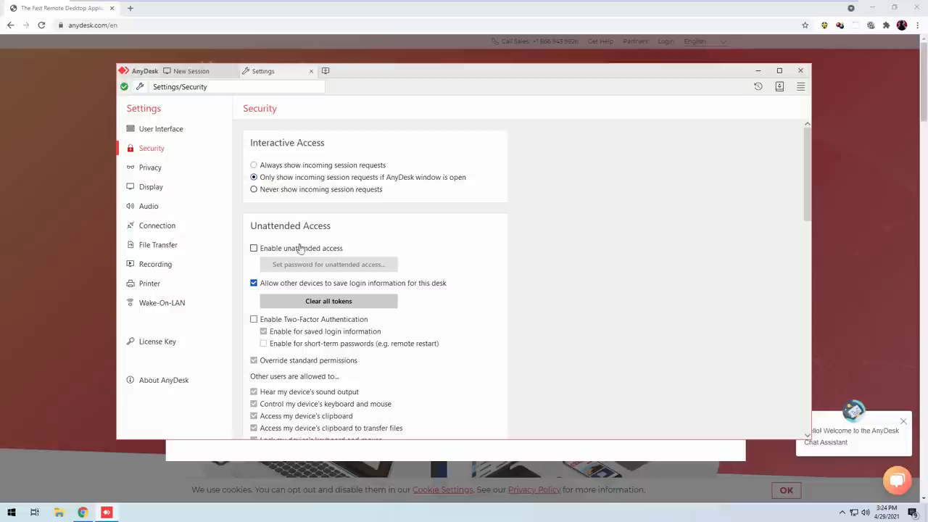
Tick Enable unattended access in AnyDesk's Security settings.
click(254, 248)
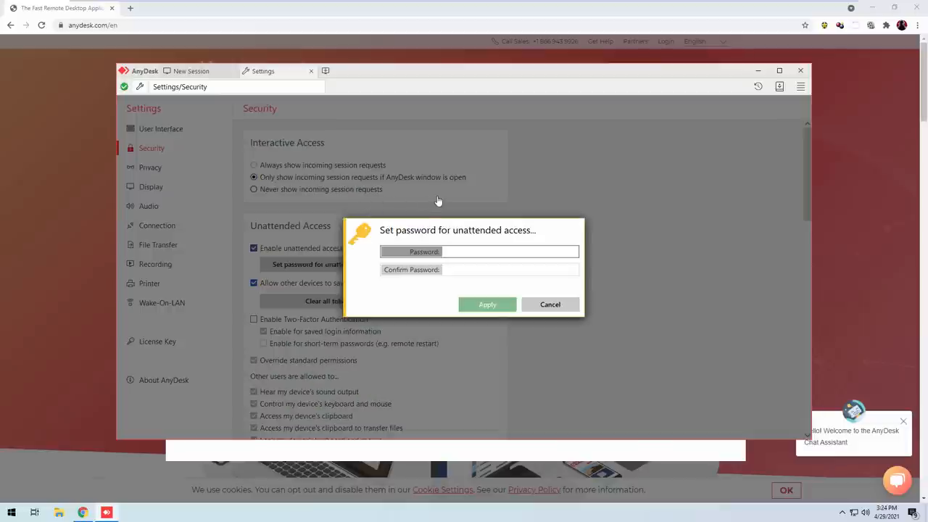
Enter the unattended-access password in both fields and apply it.
click(510, 252)
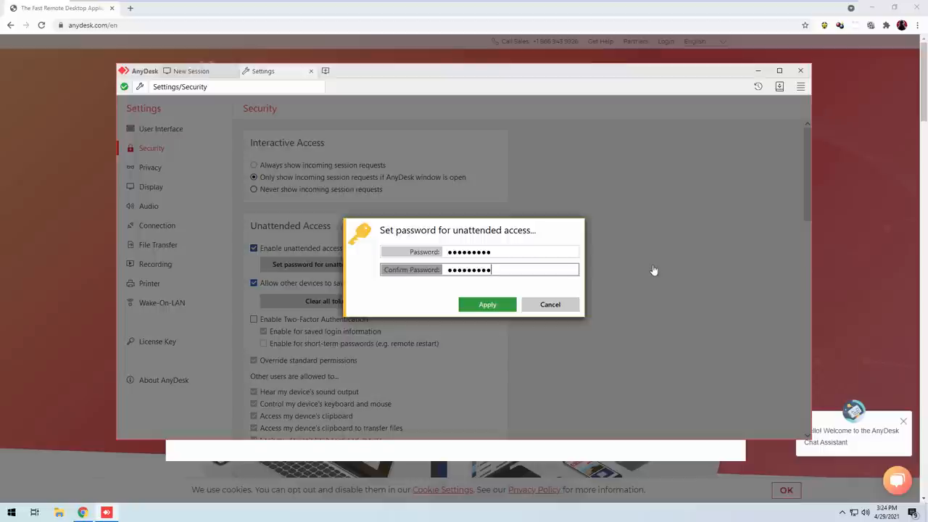
click(487, 304)
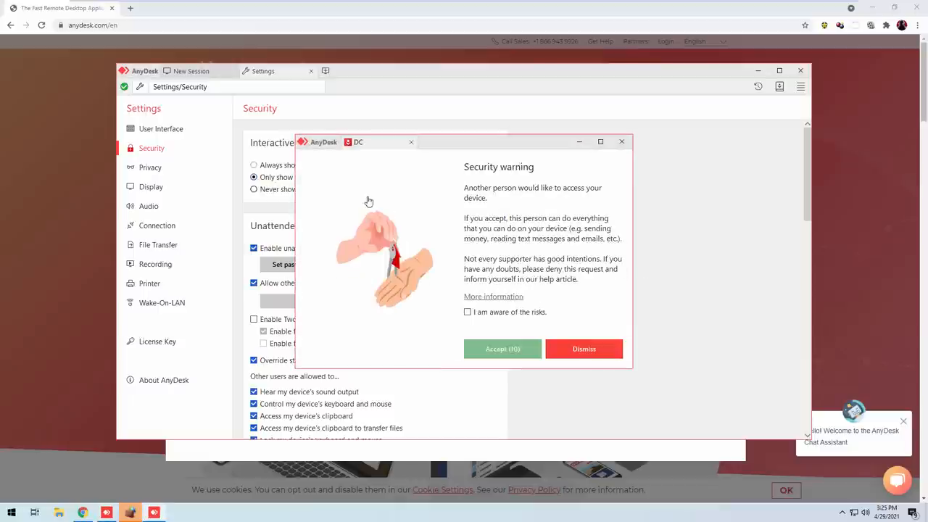
Dismiss the AnyDesk security warning to reject the incoming session request.
click(601, 142)
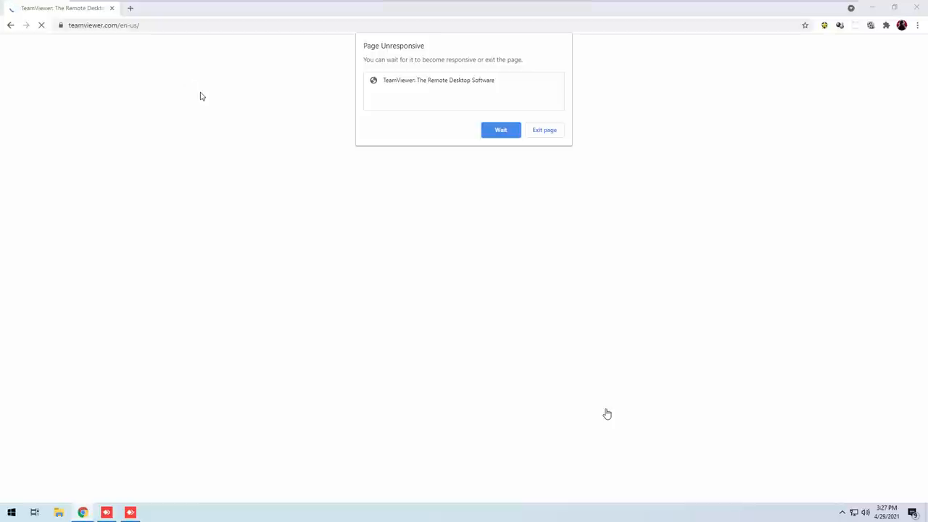
mouse_move(636, 166)
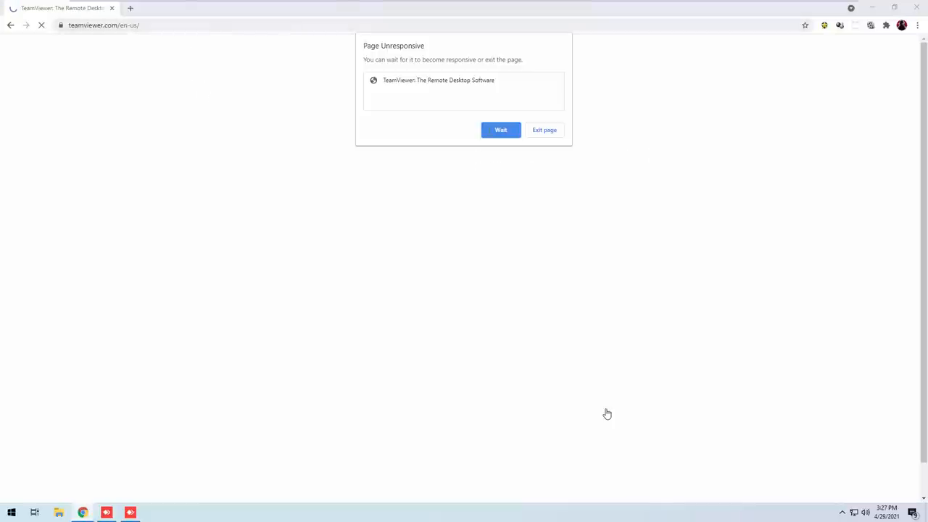
Choose Wait on Chrome's Page Unresponsive dialog for the TeamViewer page.
click(500, 131)
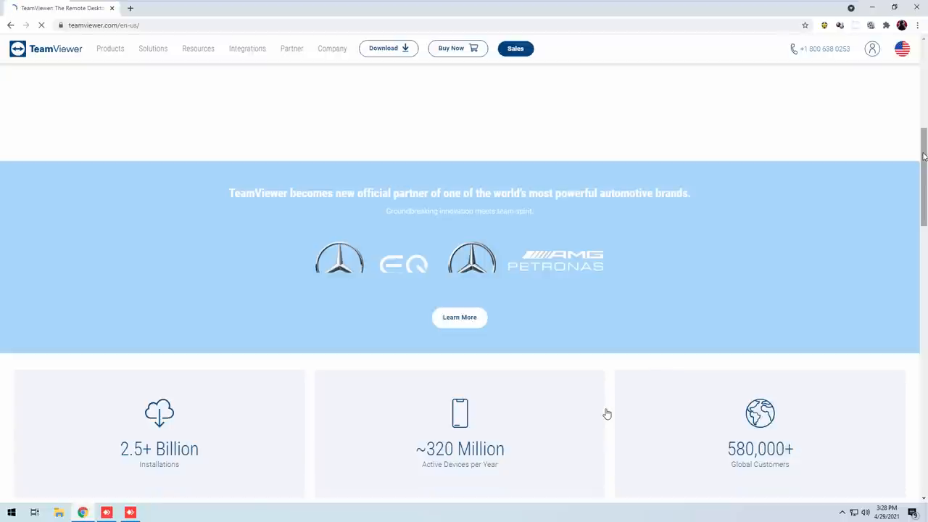
mouse_move(667, 433)
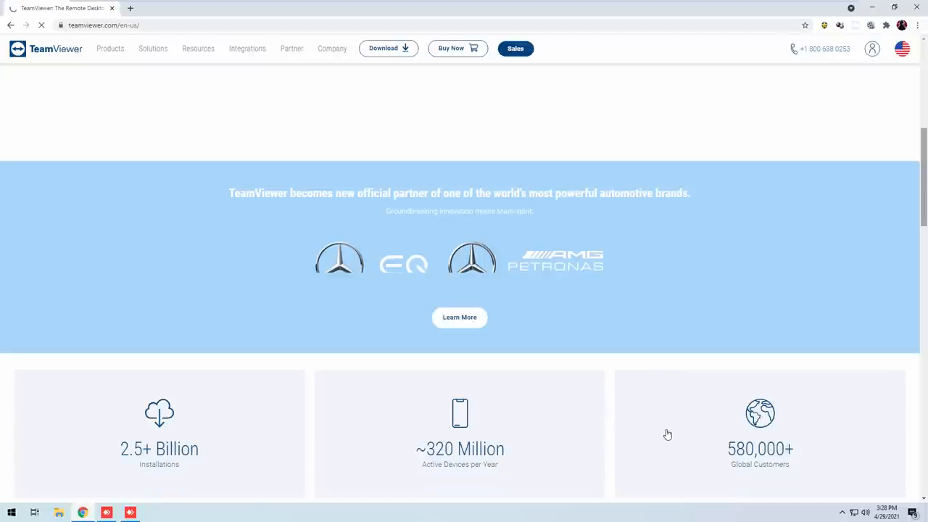
Browse teamviewer.com's customer stories, return to the top and choose Download for Free.
scroll(down, 3)
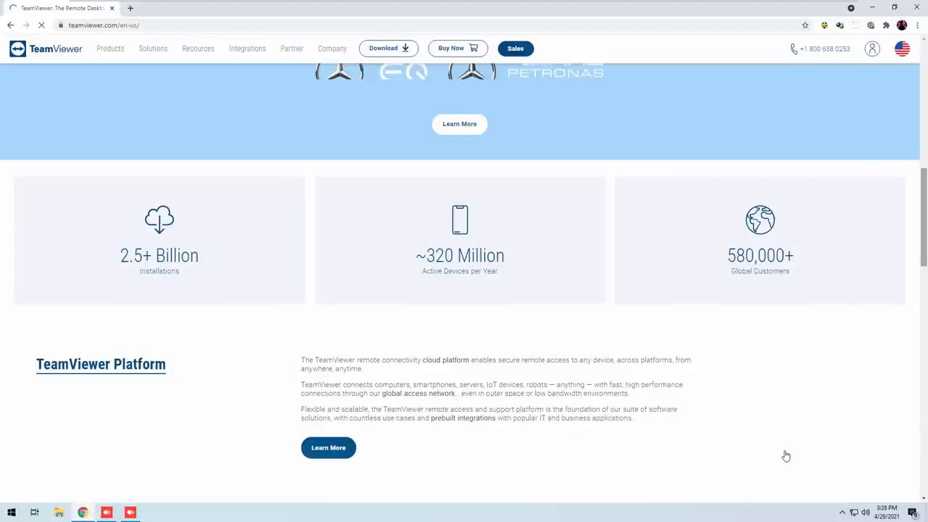
scroll(down, 3)
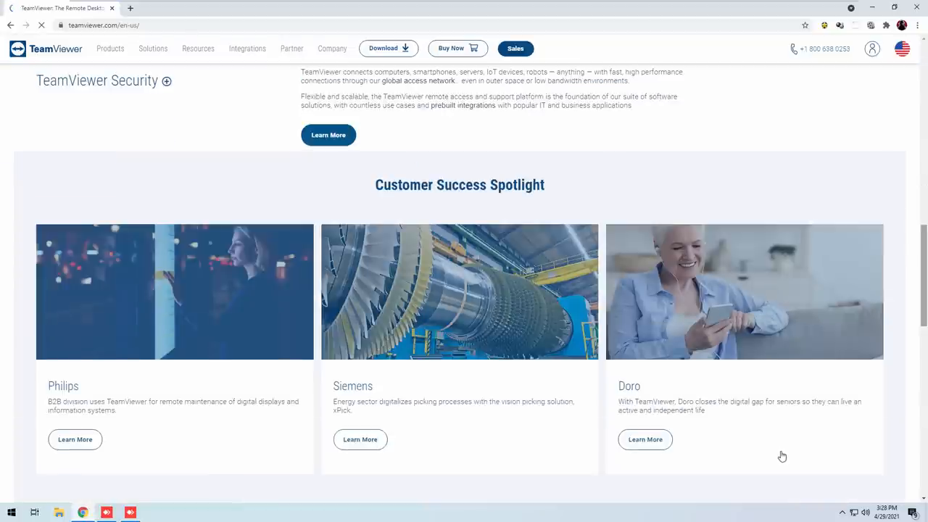
scroll(down, 3)
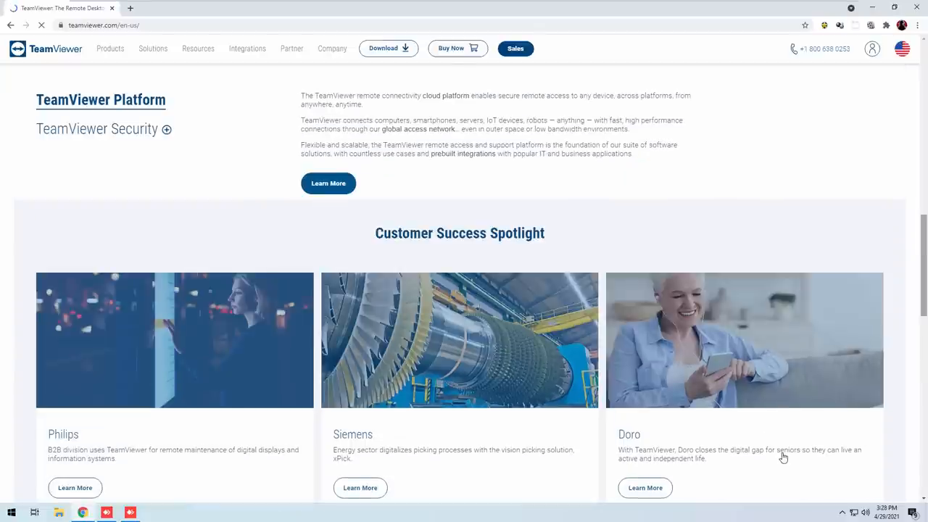
scroll(up, 3)
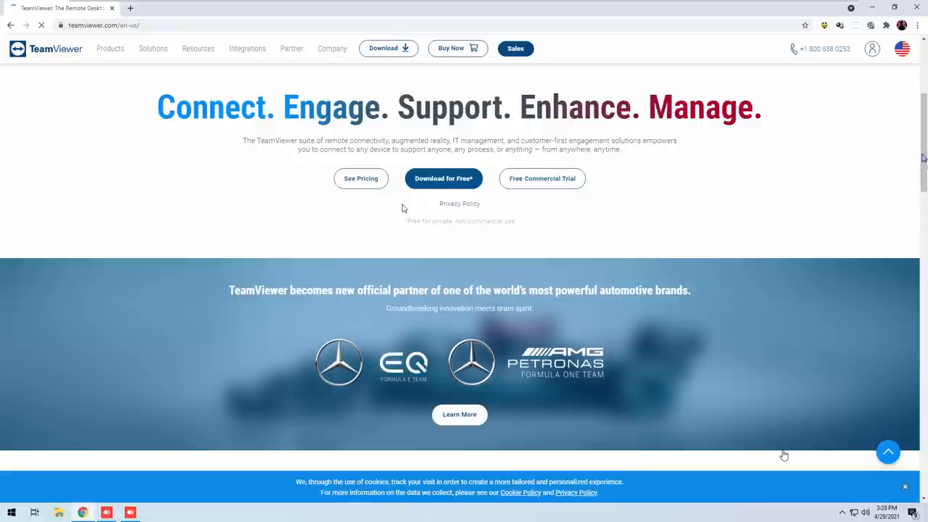
click(444, 178)
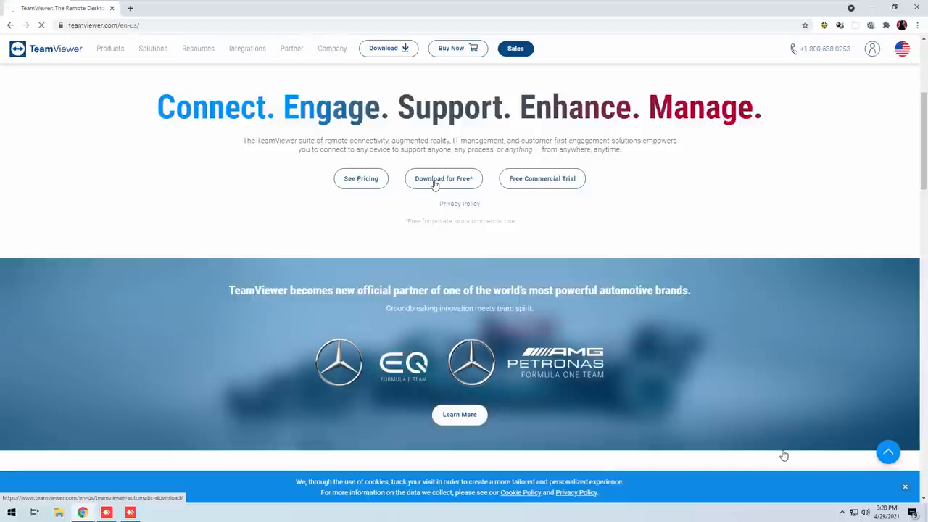
Go to TeamViewer's automatic download page via the Download for Free button.
click(444, 179)
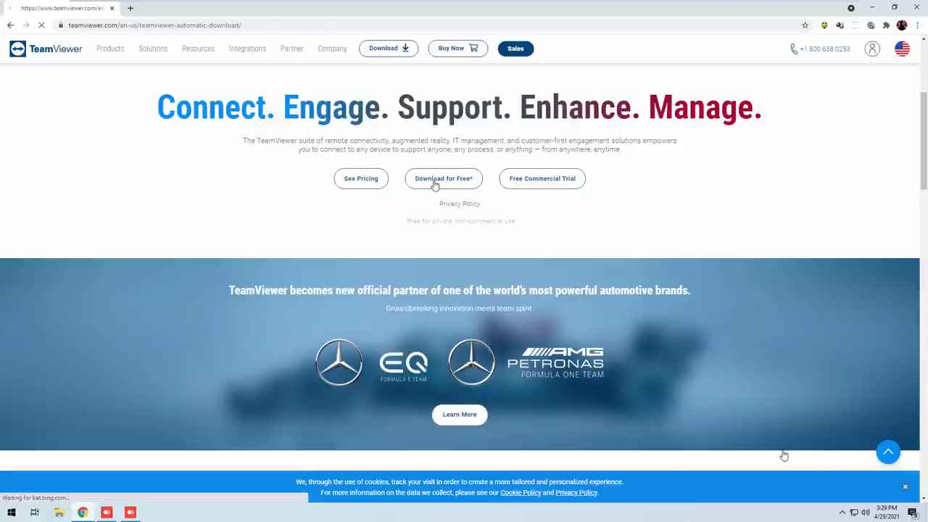
click(443, 178)
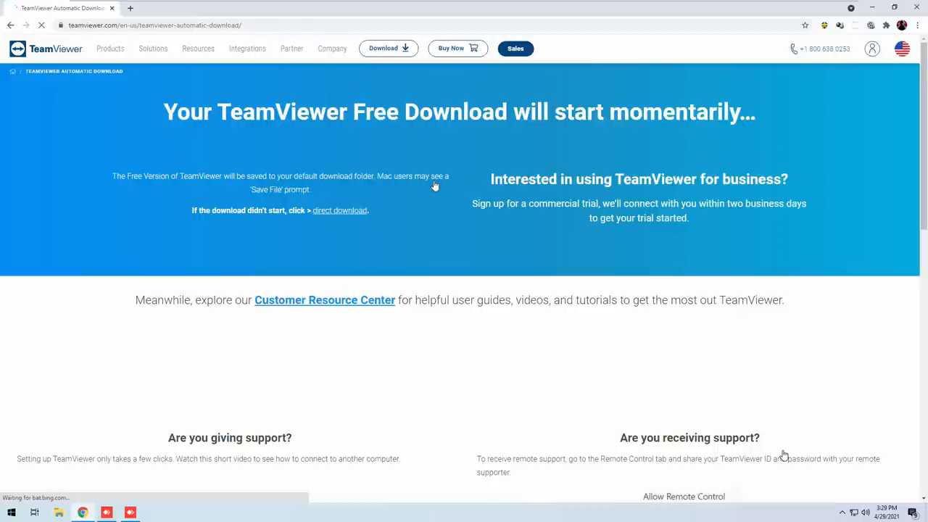
scroll(down, 3)
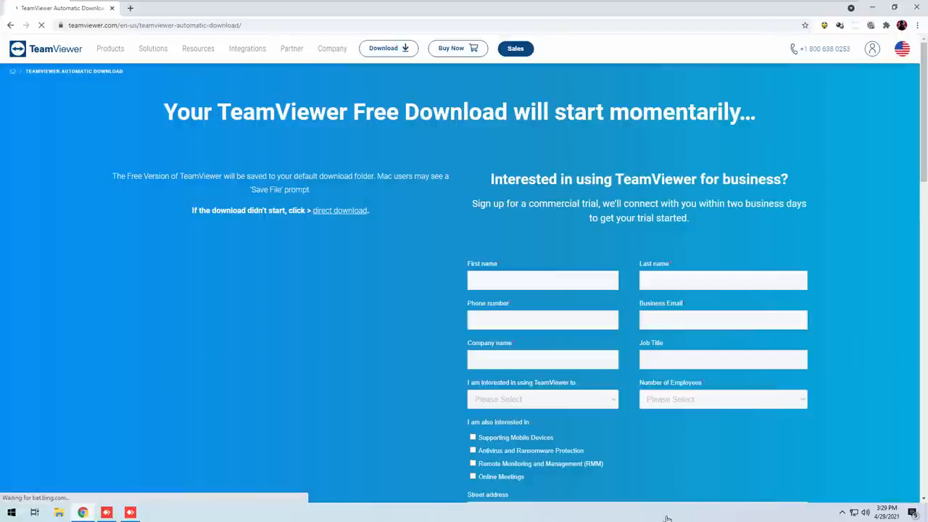
mouse_move(607, 502)
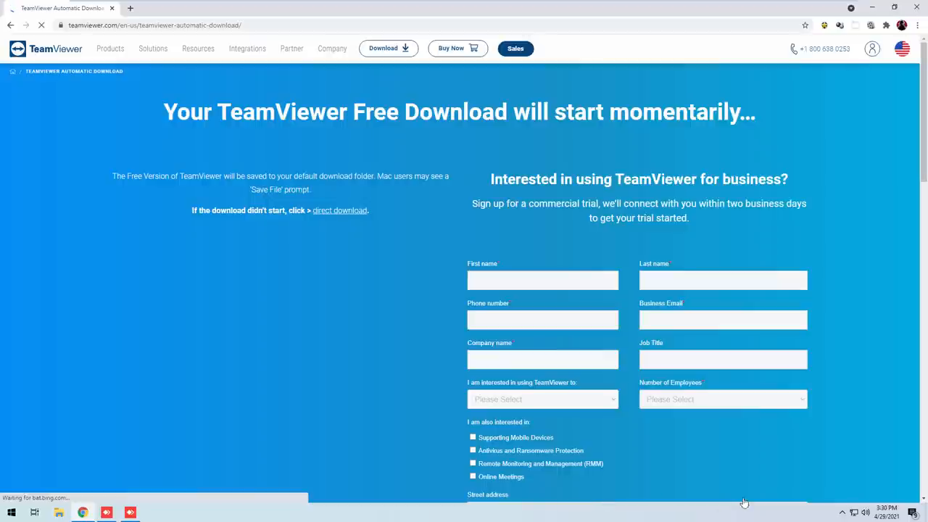
mouse_move(641, 463)
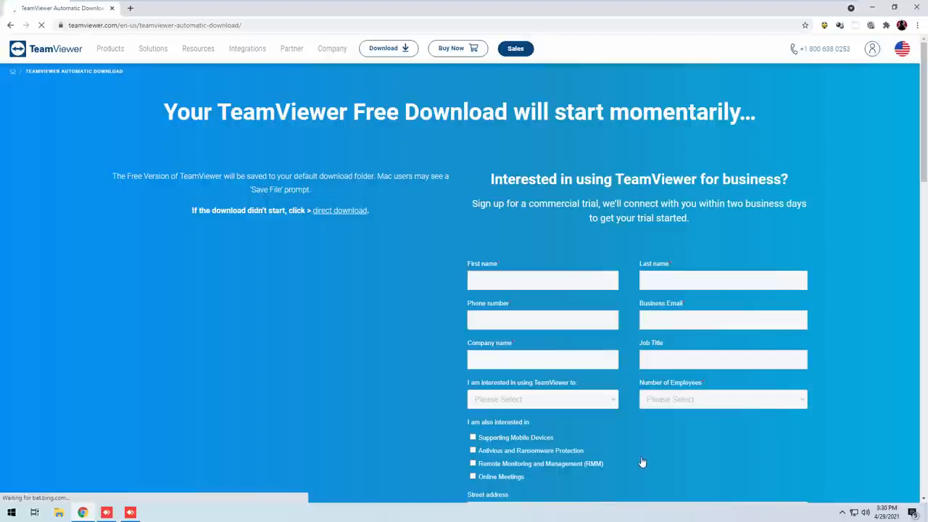
mouse_move(700, 470)
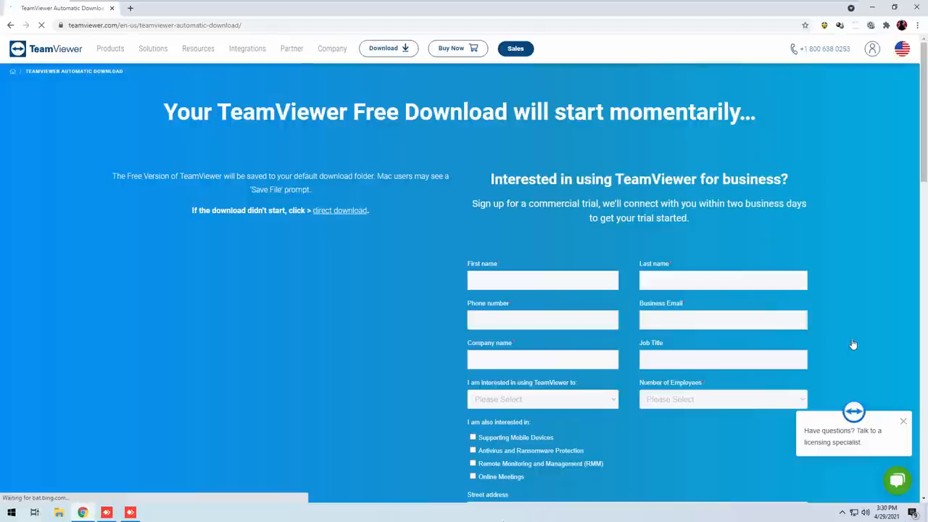
mouse_move(827, 354)
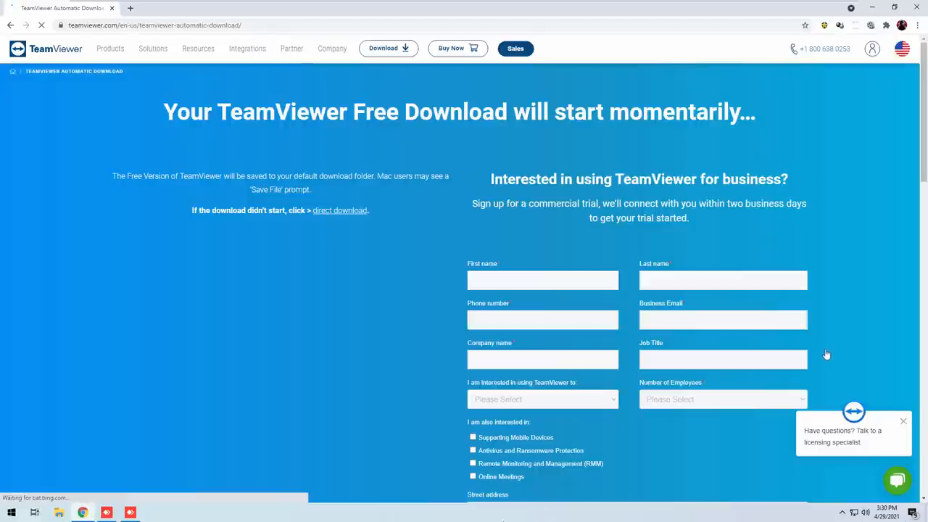
mouse_move(847, 344)
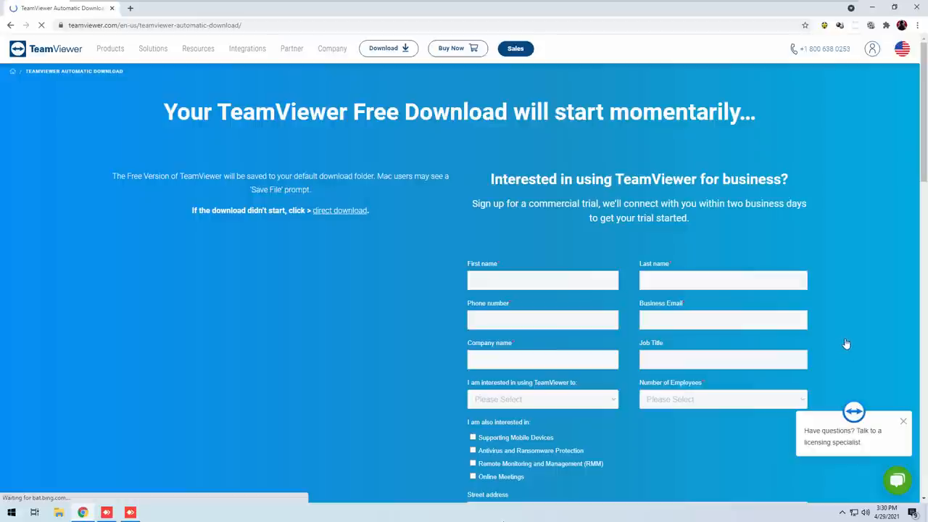
mouse_move(845, 347)
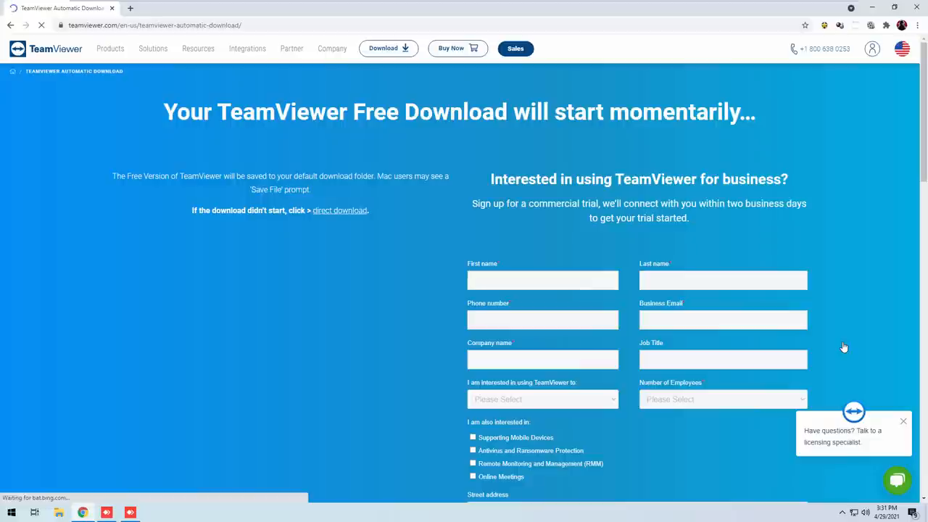
mouse_move(261, 290)
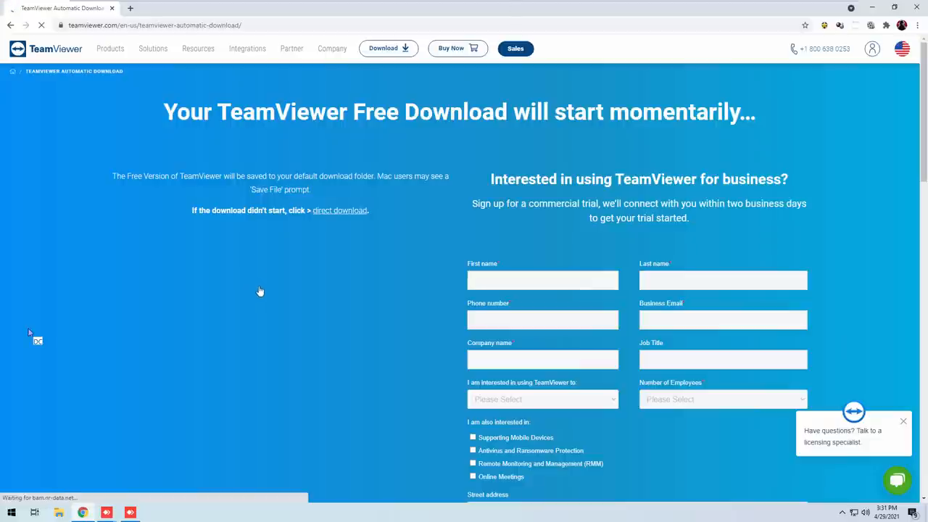
mouse_move(243, 363)
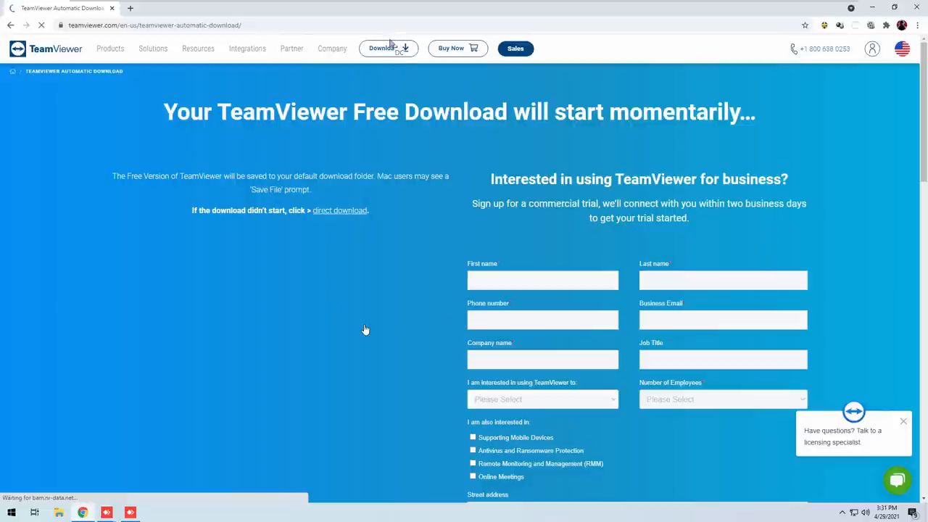
mouse_move(377, 273)
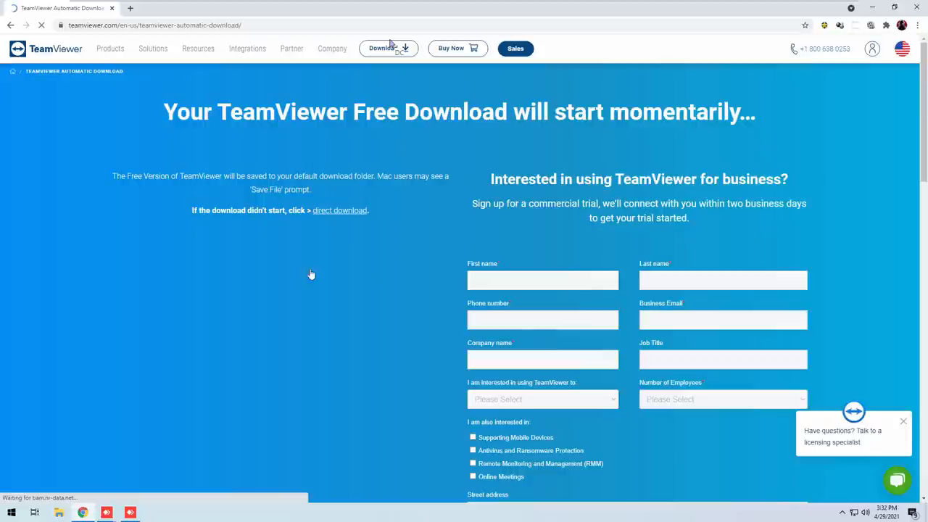
mouse_move(304, 278)
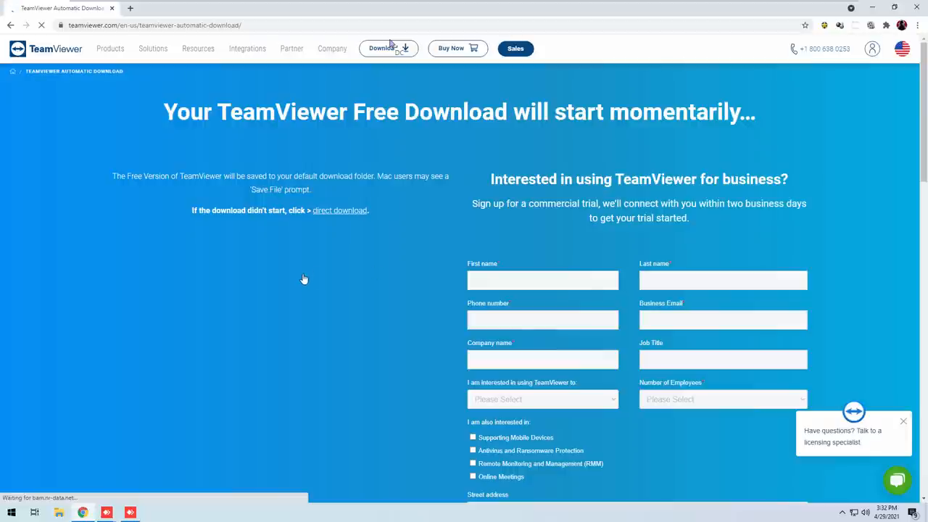
mouse_move(304, 272)
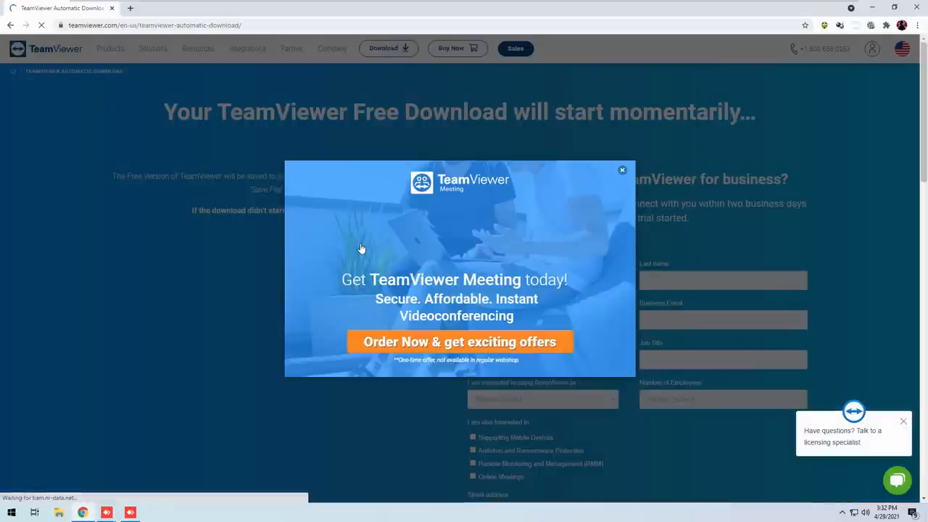
mouse_move(609, 180)
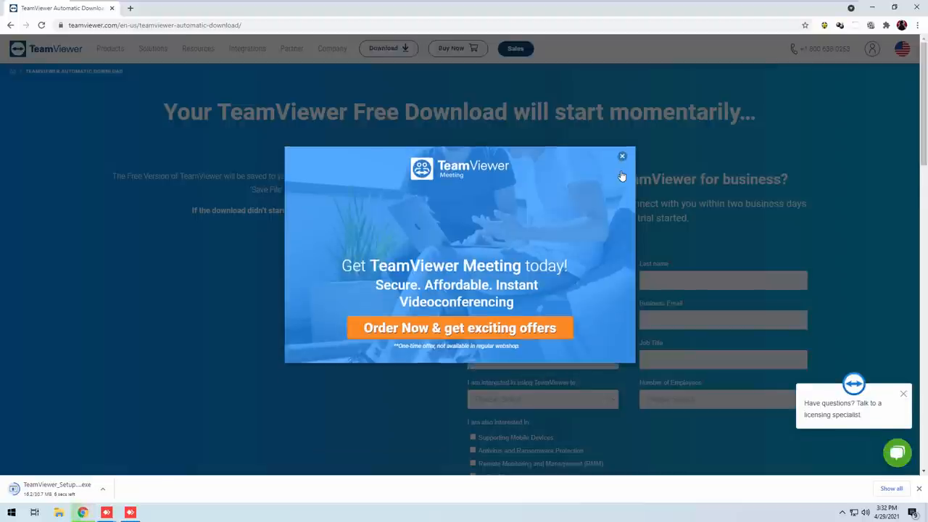
mouse_move(620, 157)
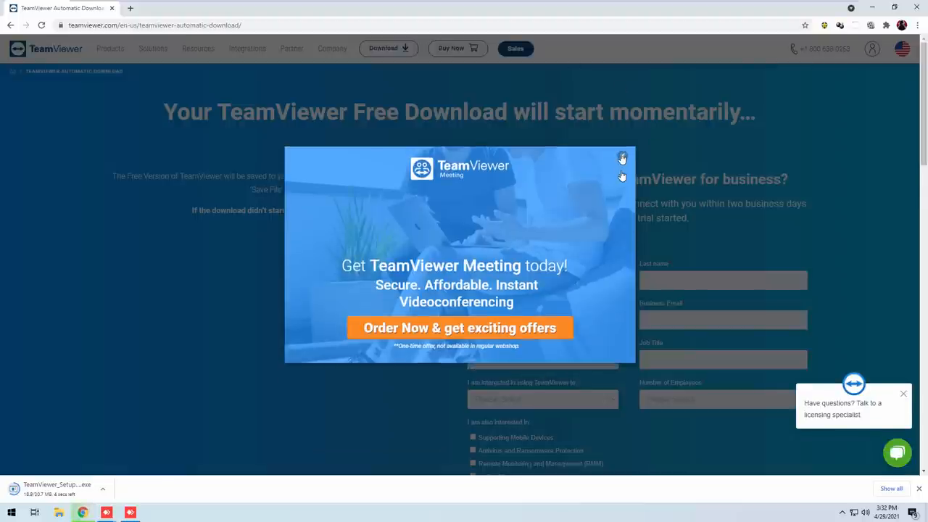
Close the TeamViewer Meeting promotional pop-up covering the download page.
click(623, 158)
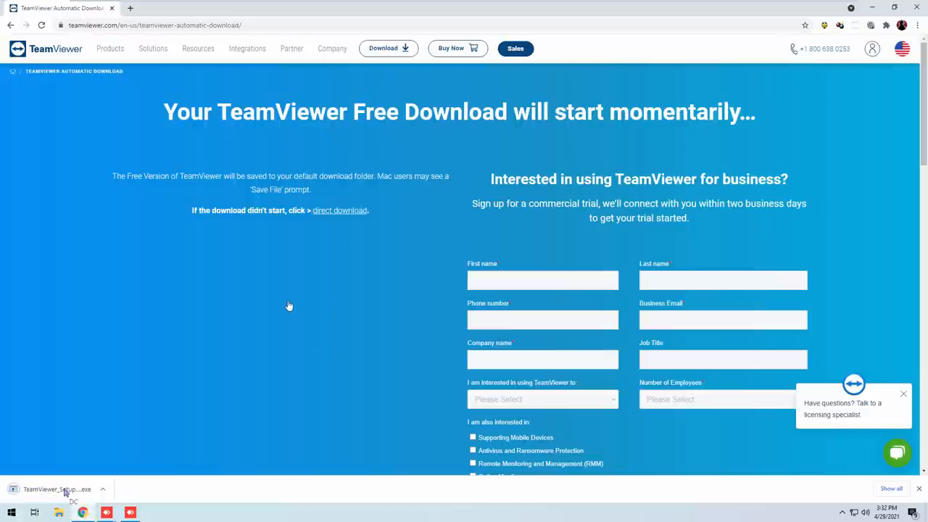
mouse_move(32, 493)
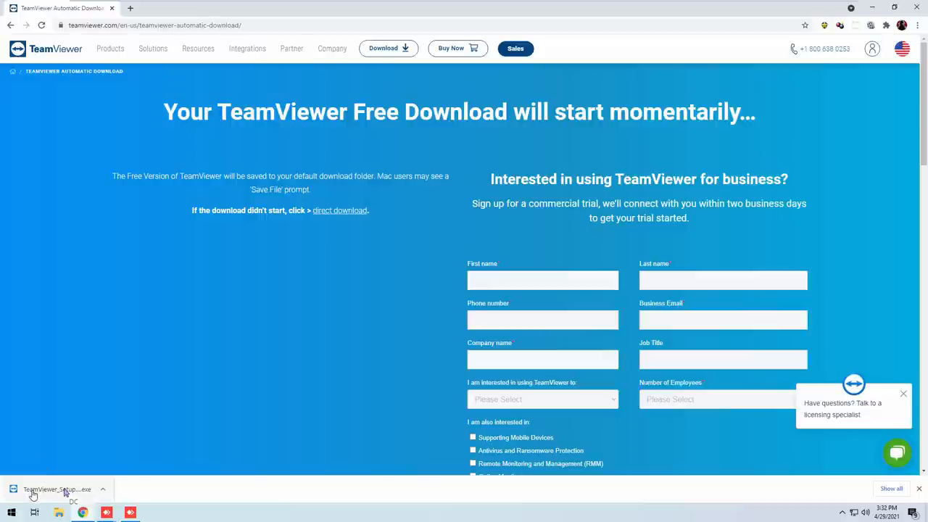
mouse_move(340, 293)
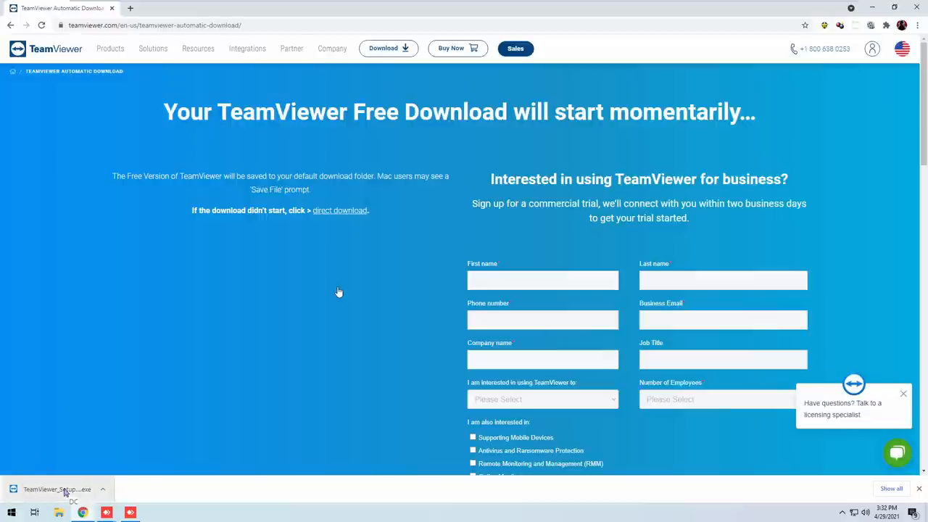
Run TeamViewer_Setup.exe from Chrome's download bar.
click(57, 488)
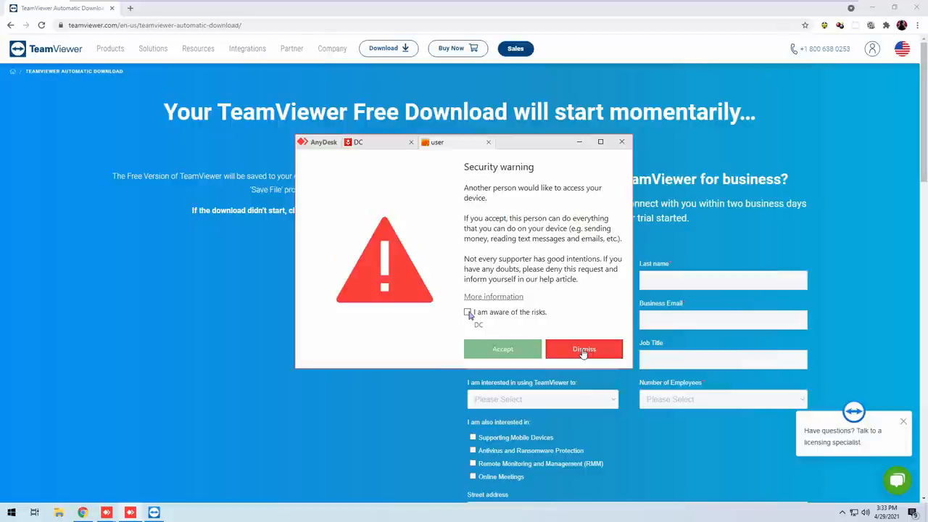
Dismiss AnyDesk's security warning to refuse the incoming access request.
click(583, 348)
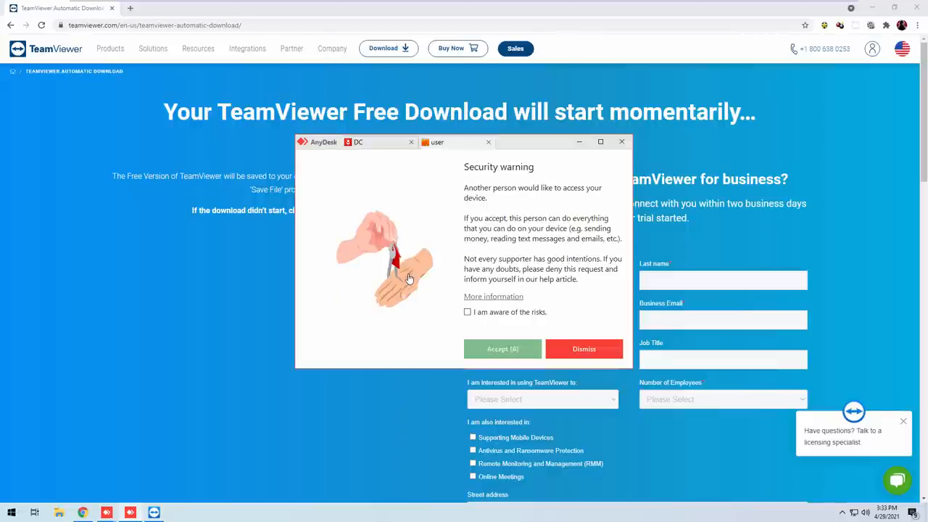
mouse_move(525, 148)
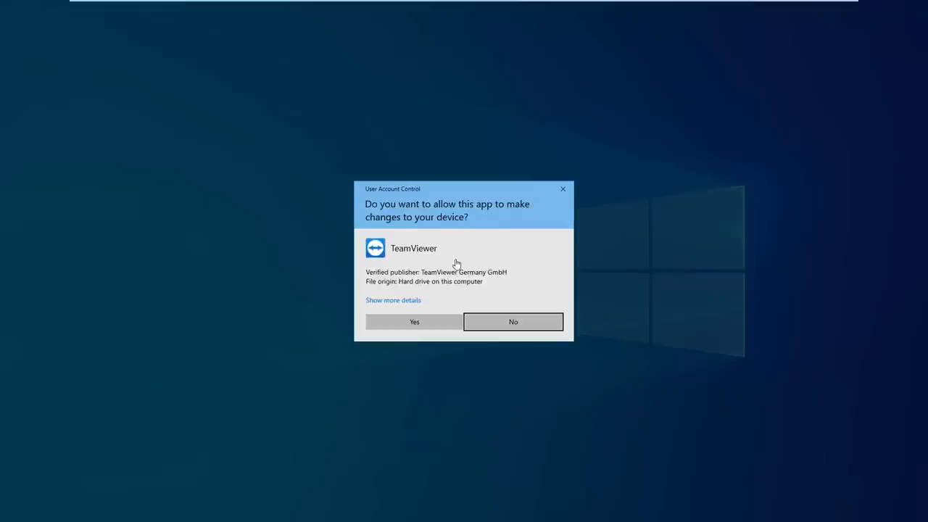
mouse_move(443, 272)
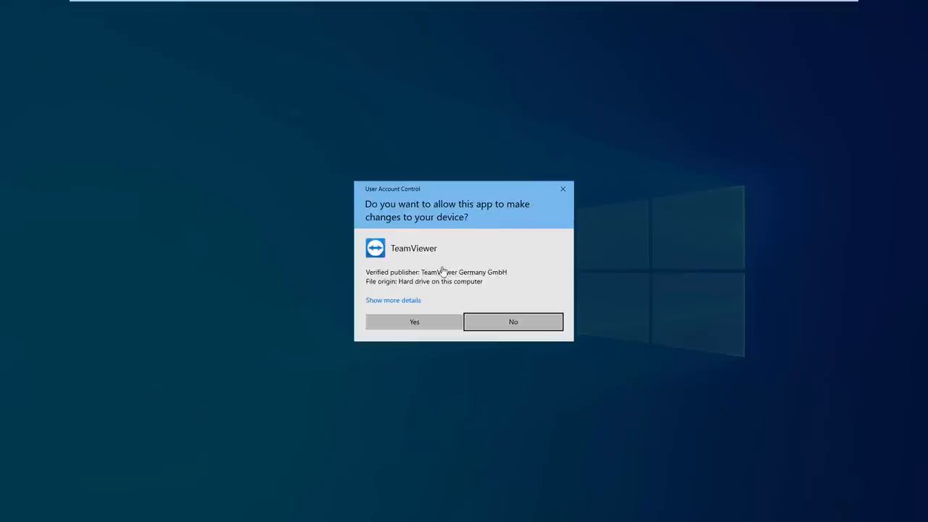
mouse_move(493, 322)
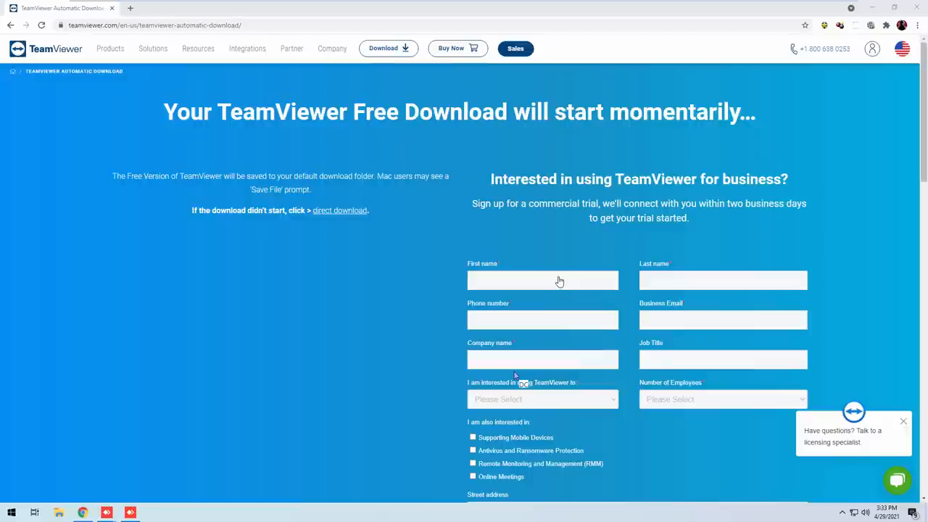
mouse_move(285, 265)
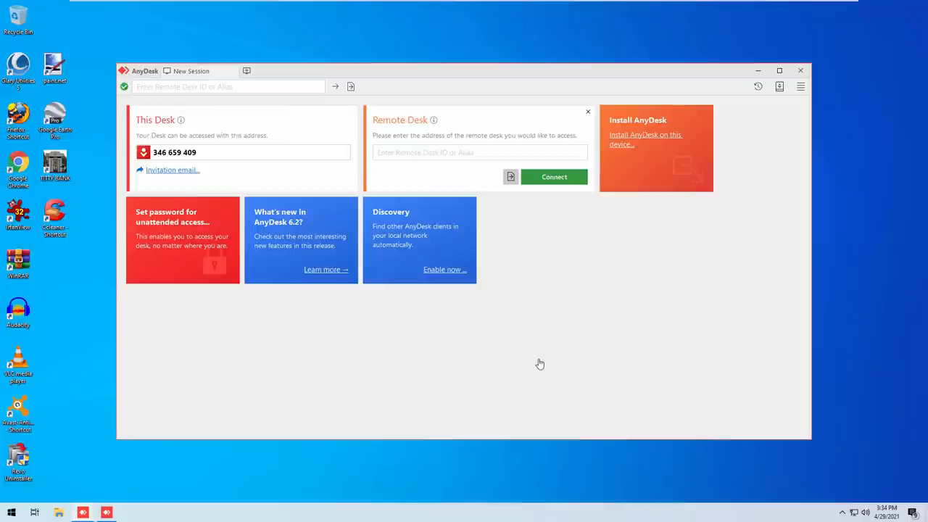
mouse_move(535, 365)
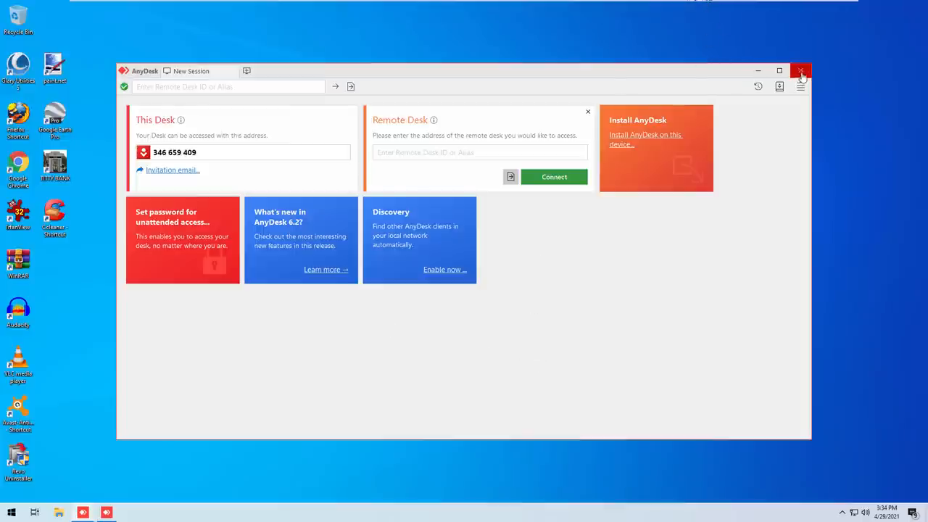
Close AnyDesk, confirm ending all active sessions, then reach for the VM's power options.
click(801, 71)
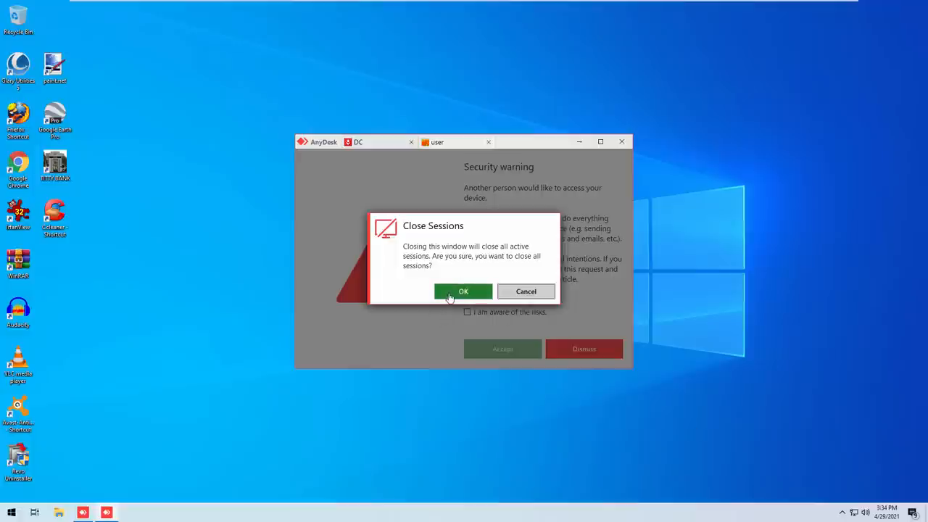
click(465, 290)
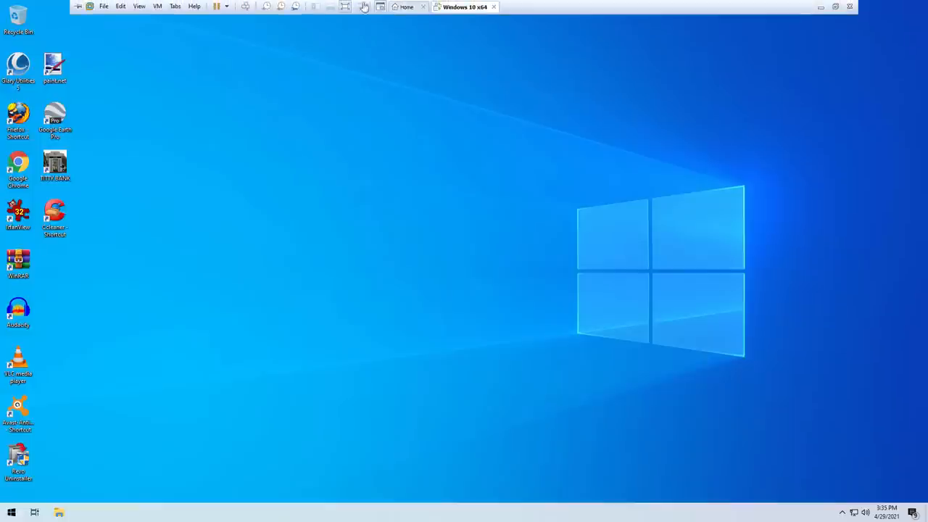
click(222, 6)
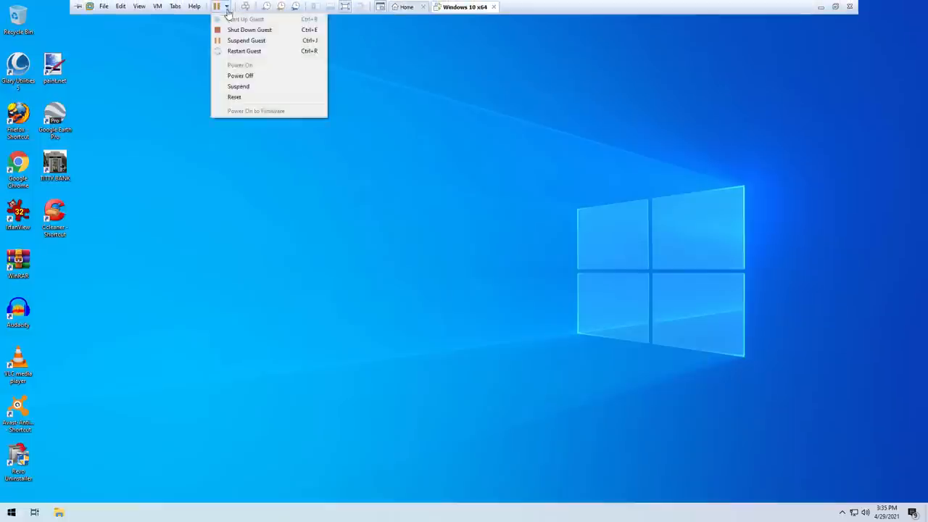